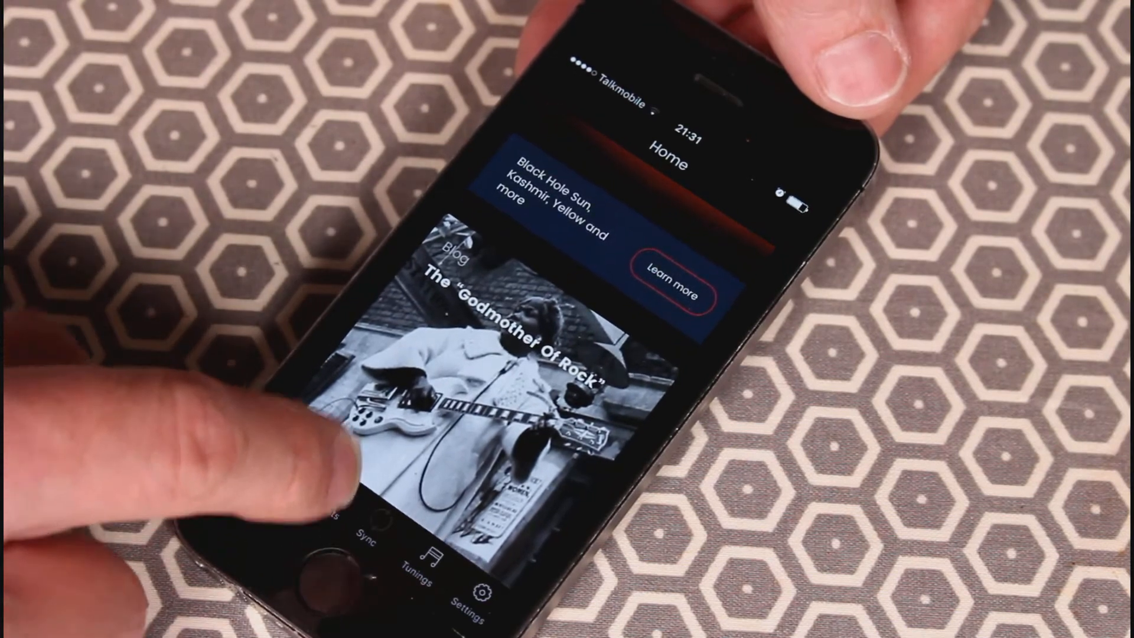
# Step: Switch to the Instruments screen listing Acoustic Guitar and Electric Guitar
pyautogui.click(329, 481)
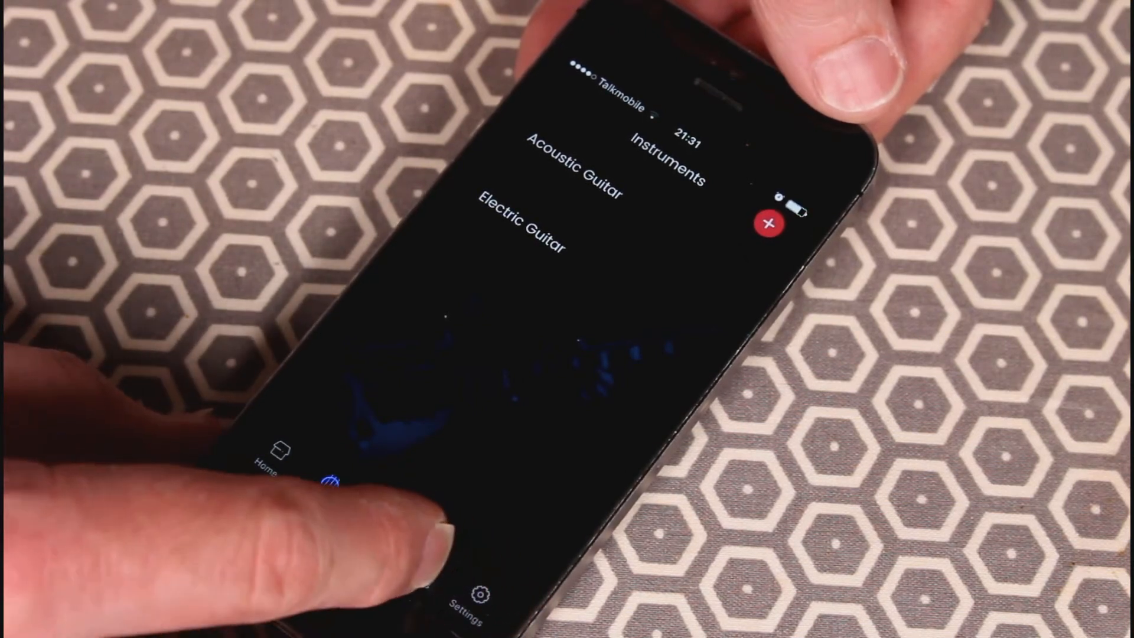
# Step: Open the Tunings list and scroll to the Guitar group showing 6, 7 and 12 strings
pyautogui.click(415, 571)
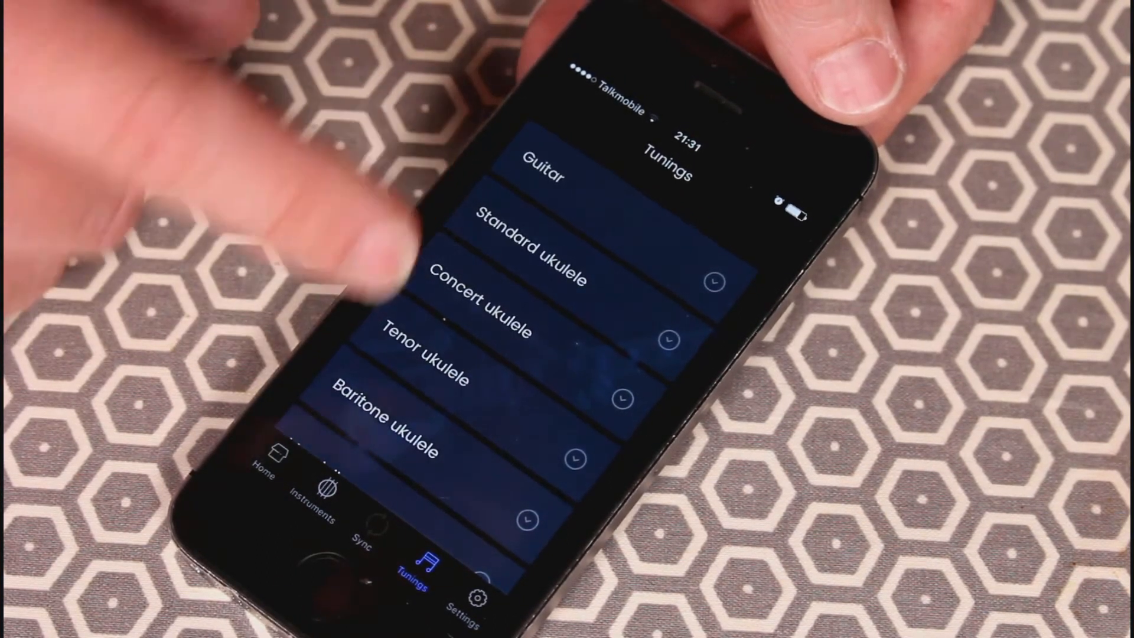
pyautogui.scroll(-3)
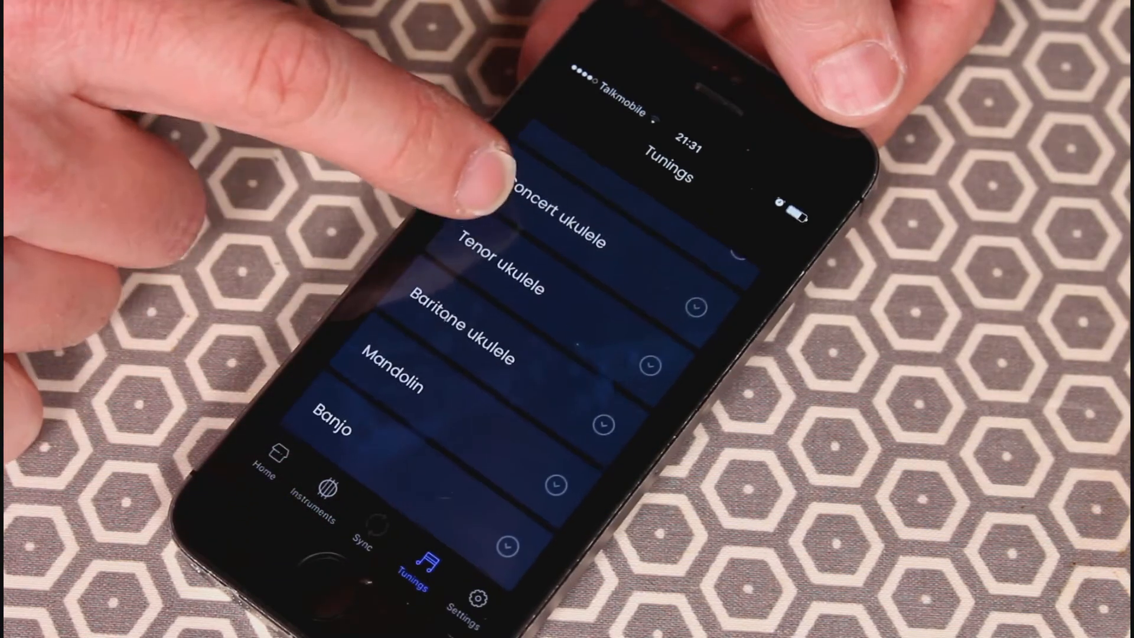
pyautogui.scroll(-3)
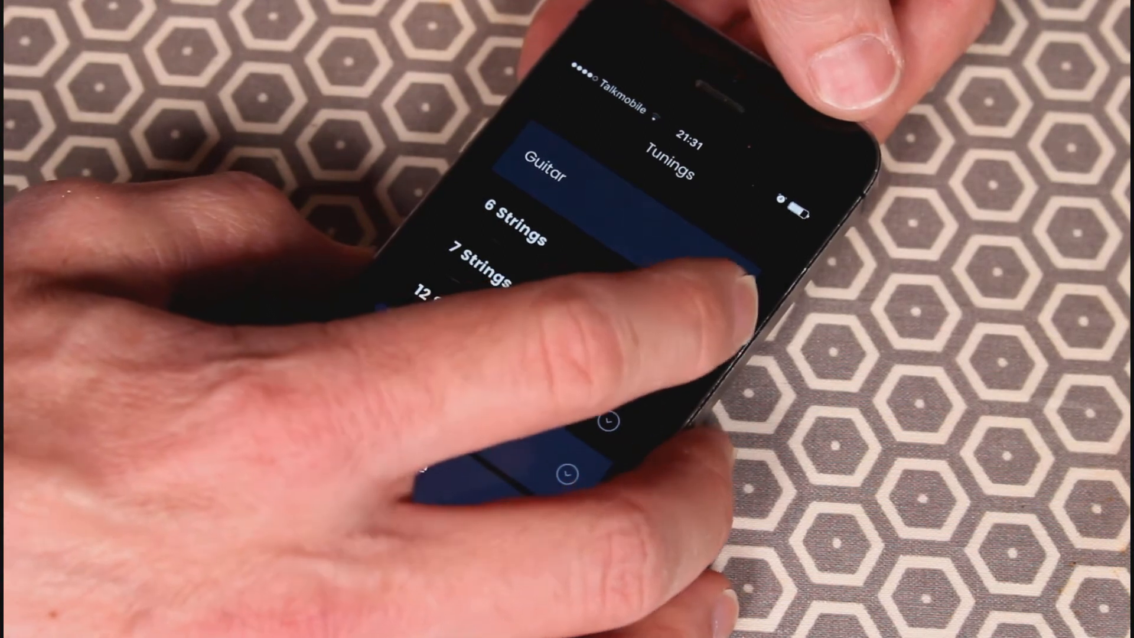
# Step: Open the Open G Copy tuning and set the D2 string's cent offset to +7
pyautogui.click(518, 220)
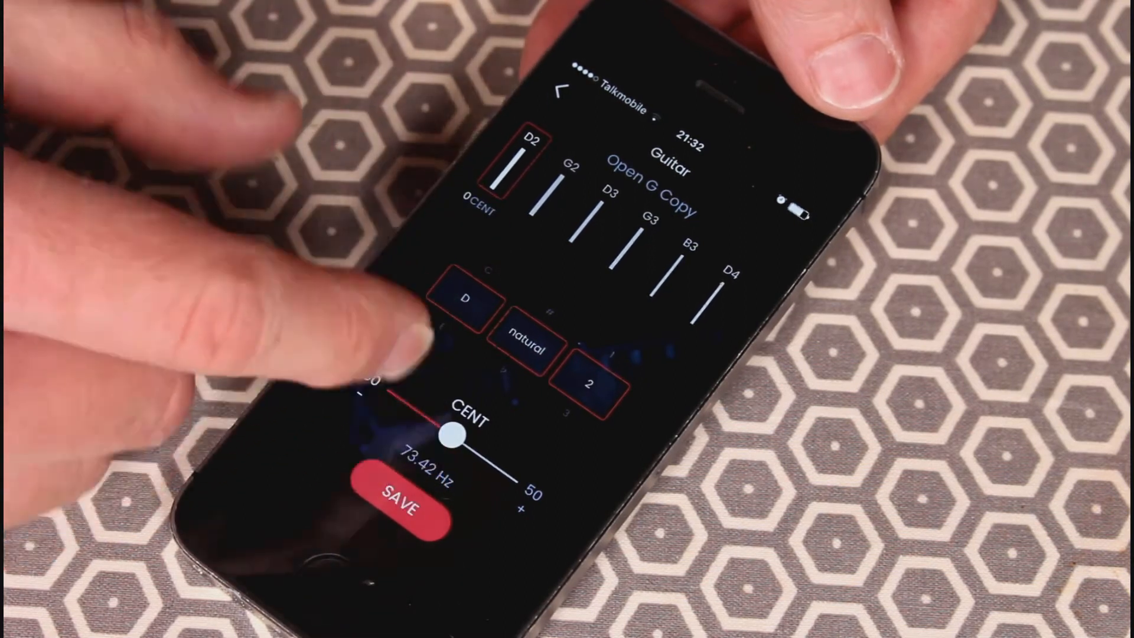
pyautogui.moveTo(448, 439); pyautogui.dragTo(492, 463)
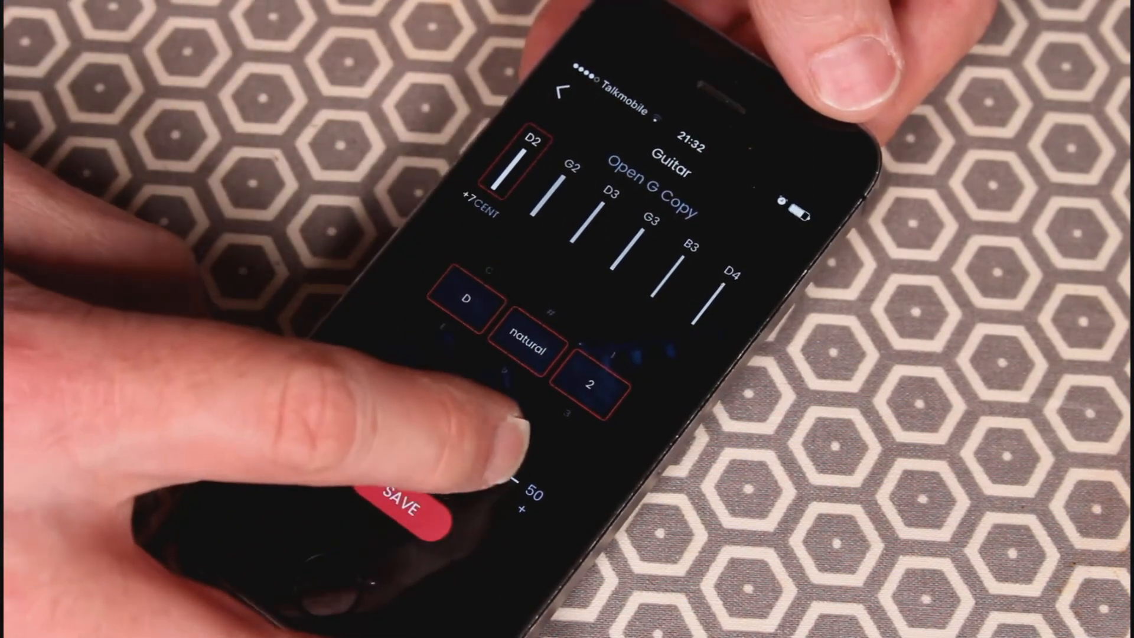